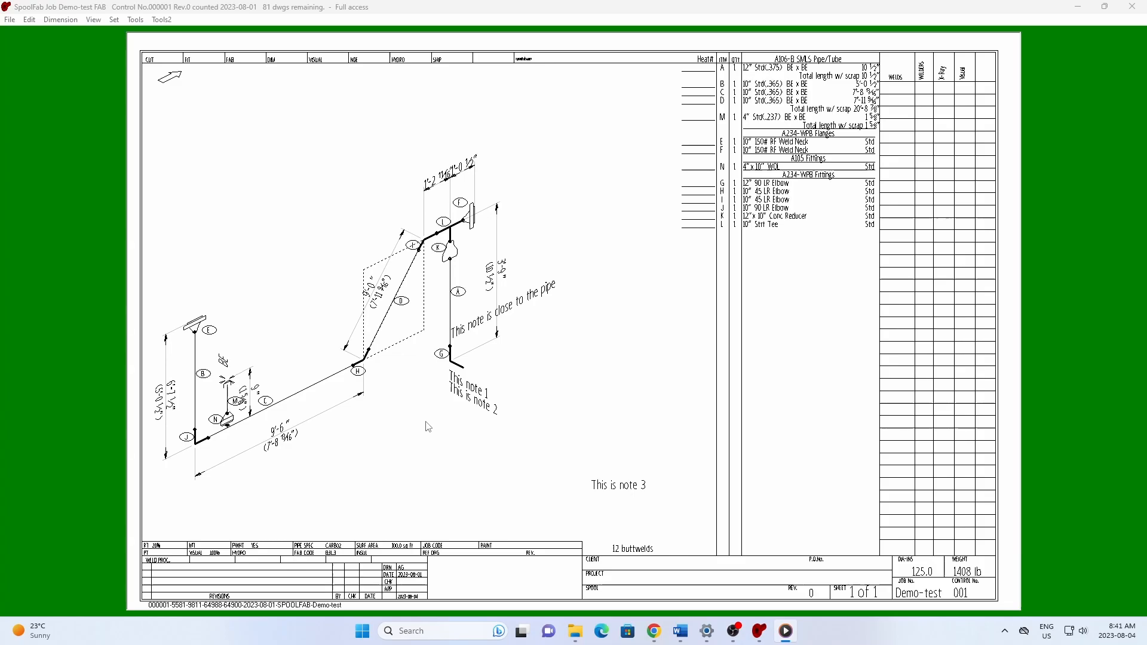
pyautogui.moveTo(395, 406)
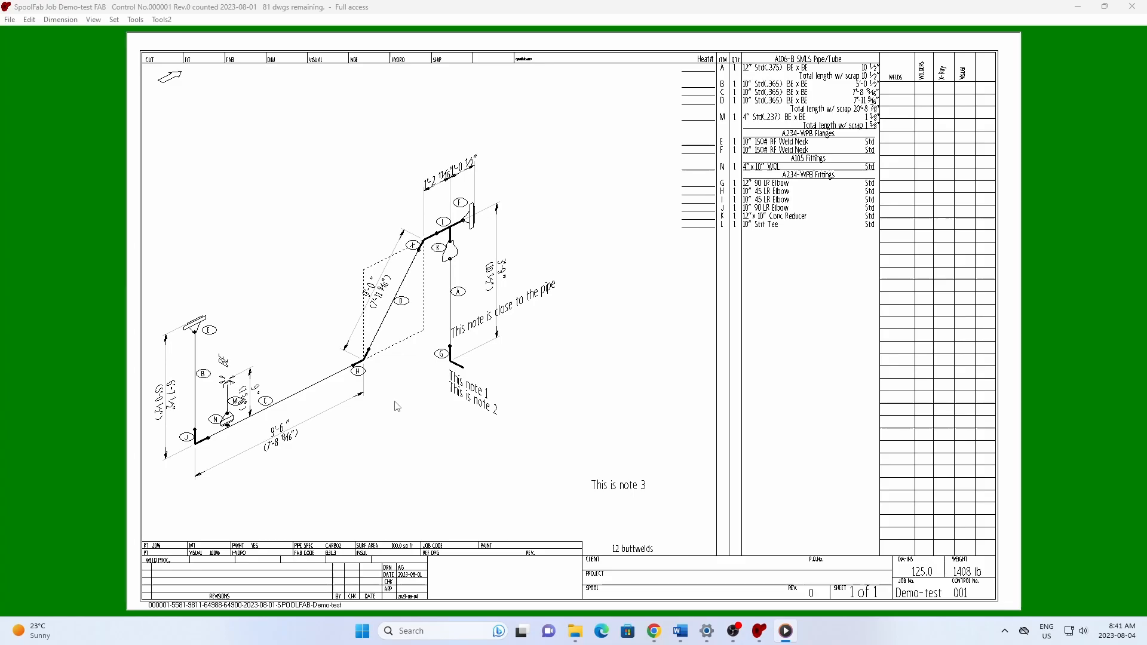
# Add a new note from the drawing's context menu reading 'Text goes here'.
pyautogui.rightClick(396, 406)
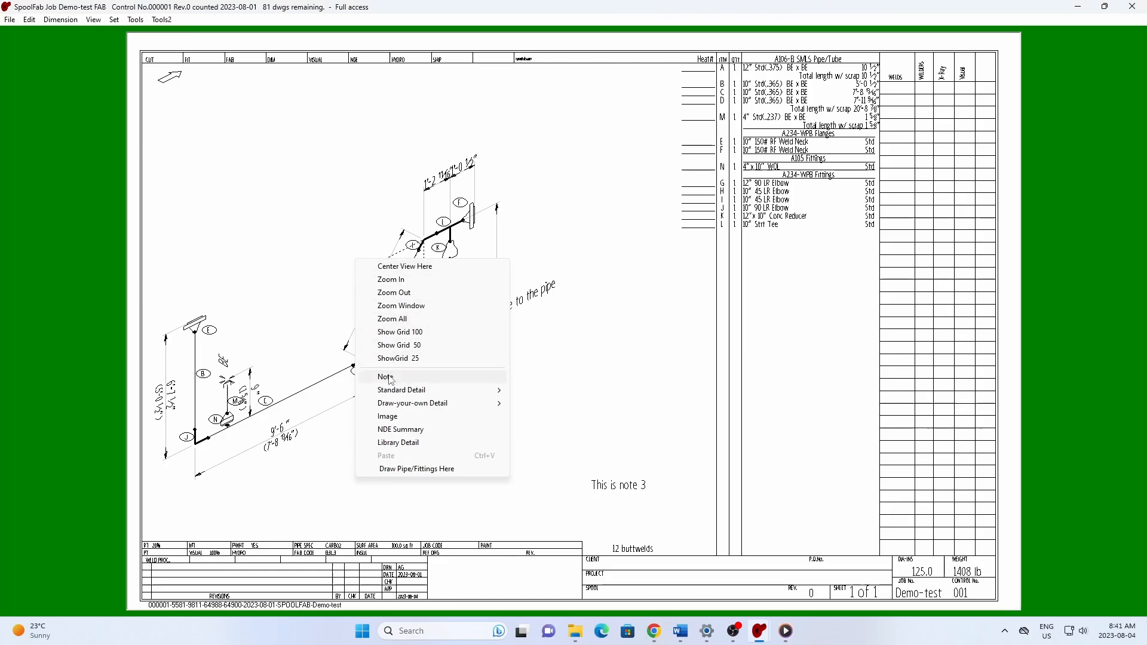
pyautogui.click(386, 377)
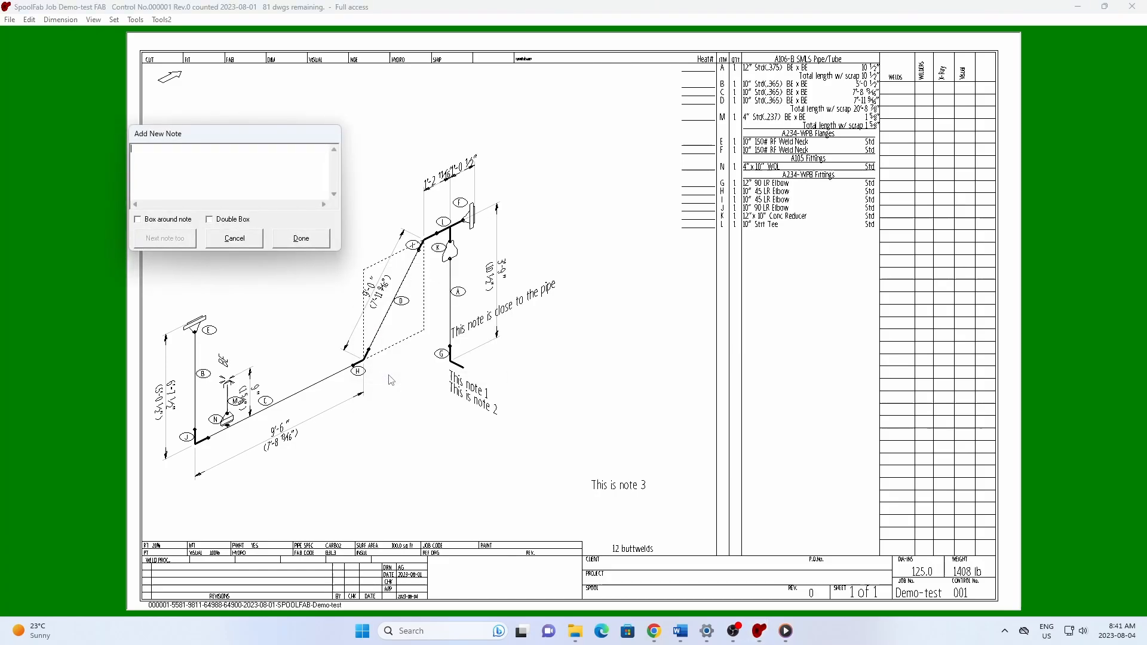
pyautogui.write('Text goes here')
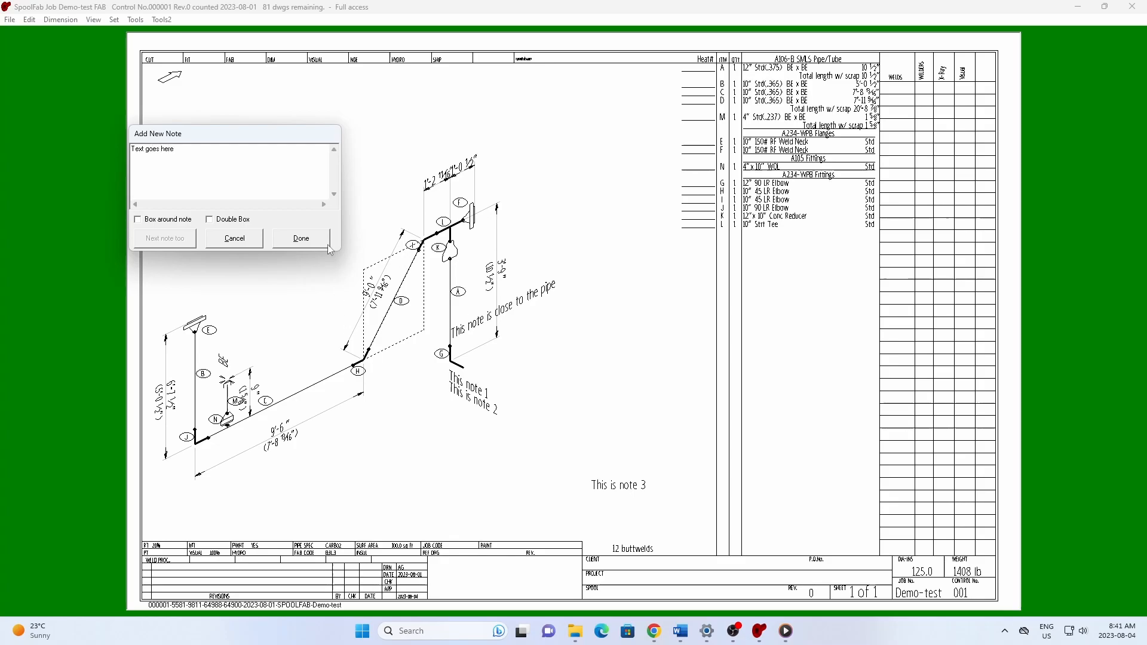
# Finish the note text and place it angled beside the dashed offset box.
pyautogui.click(300, 239)
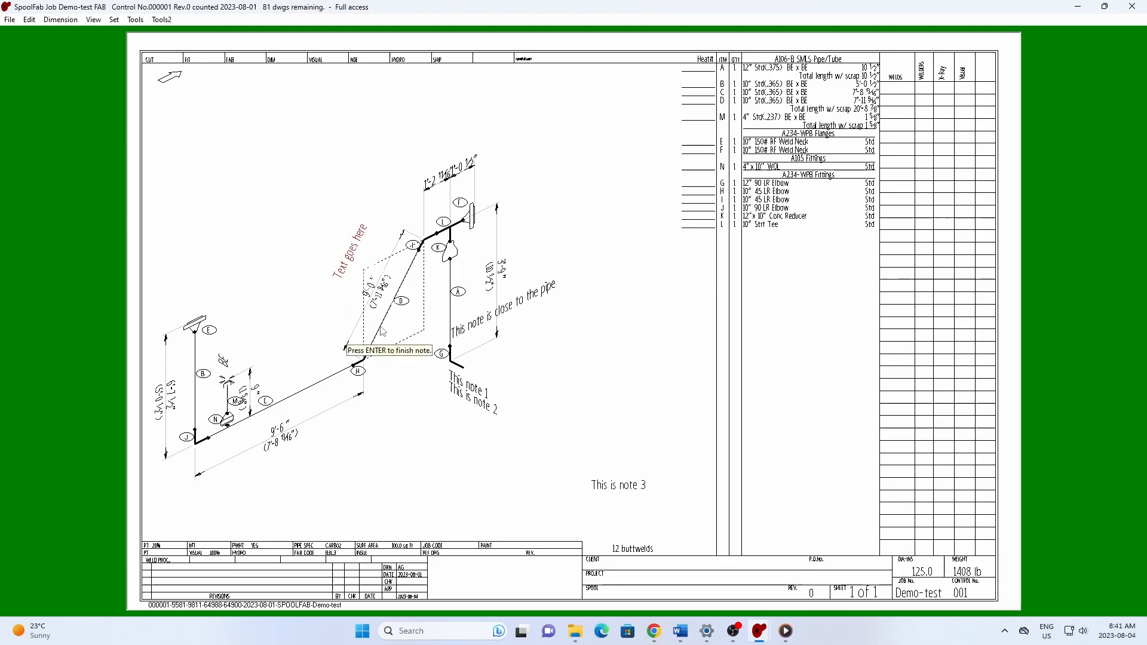
pyautogui.moveTo(317, 308)
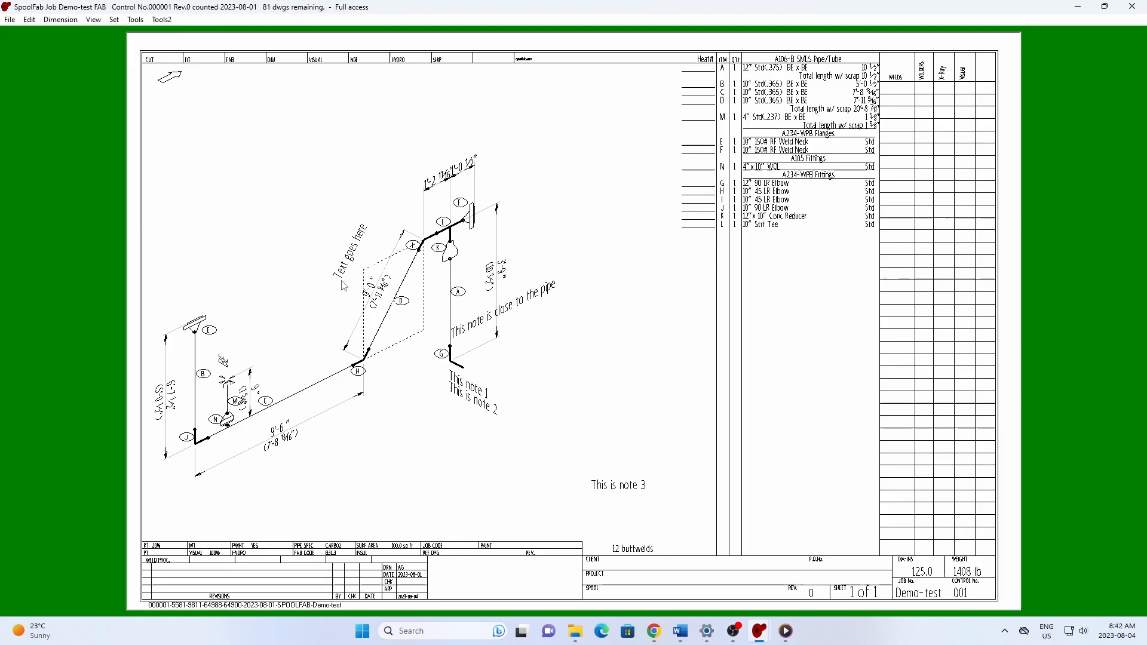
pyautogui.doubleClick(350, 231)
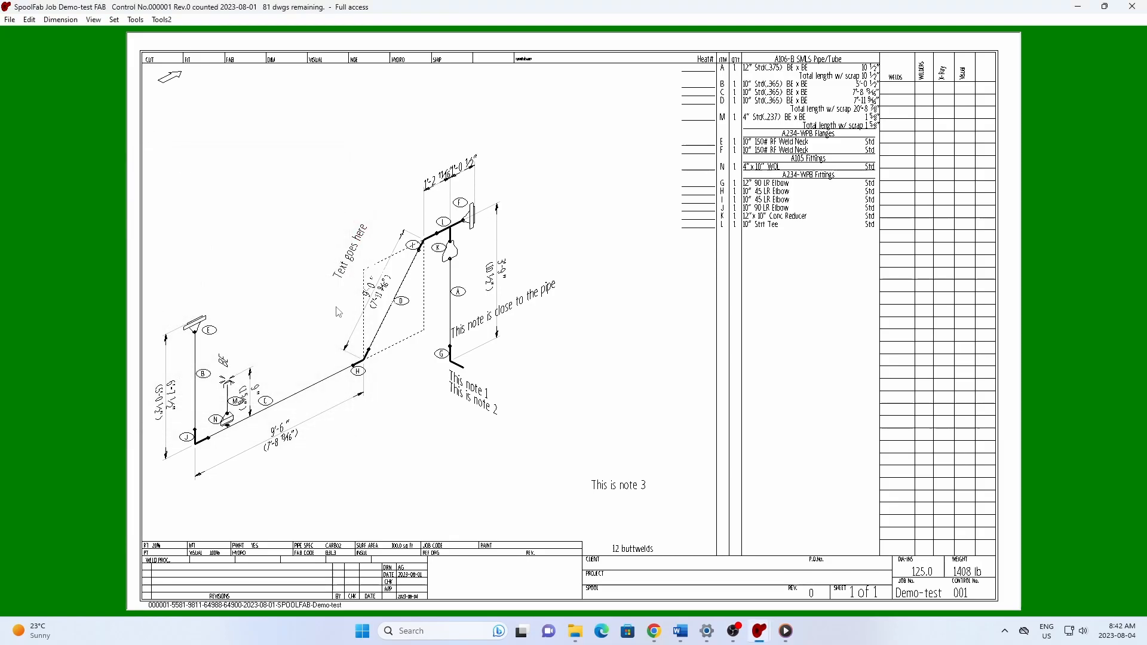
pyautogui.rightClick(450, 337)
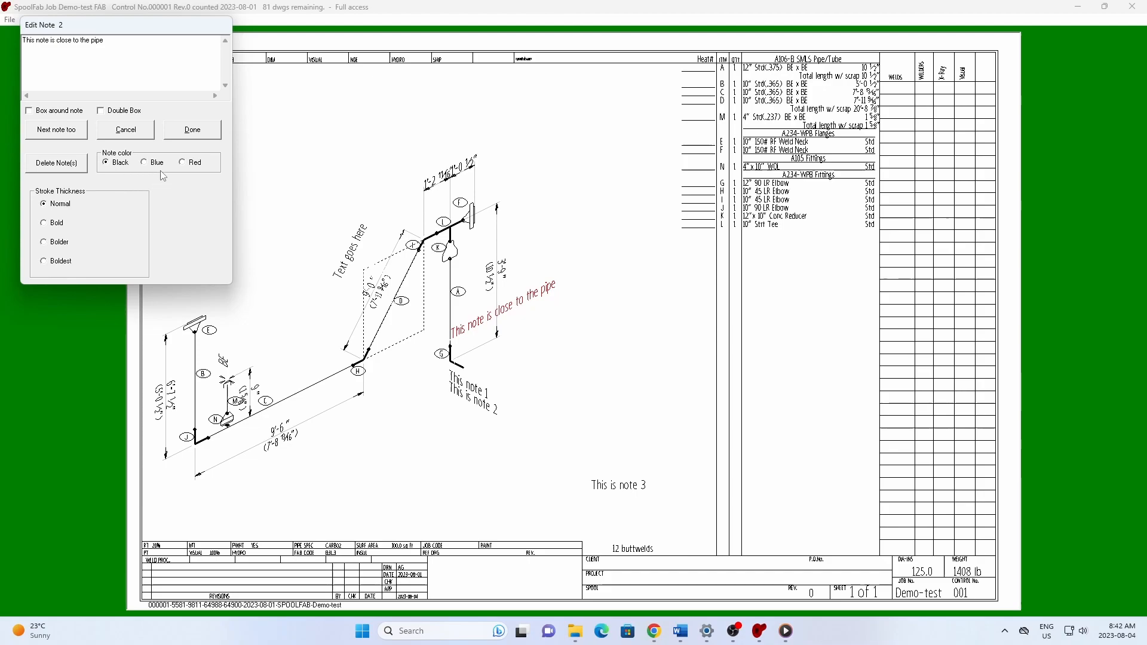
pyautogui.moveTo(87, 196)
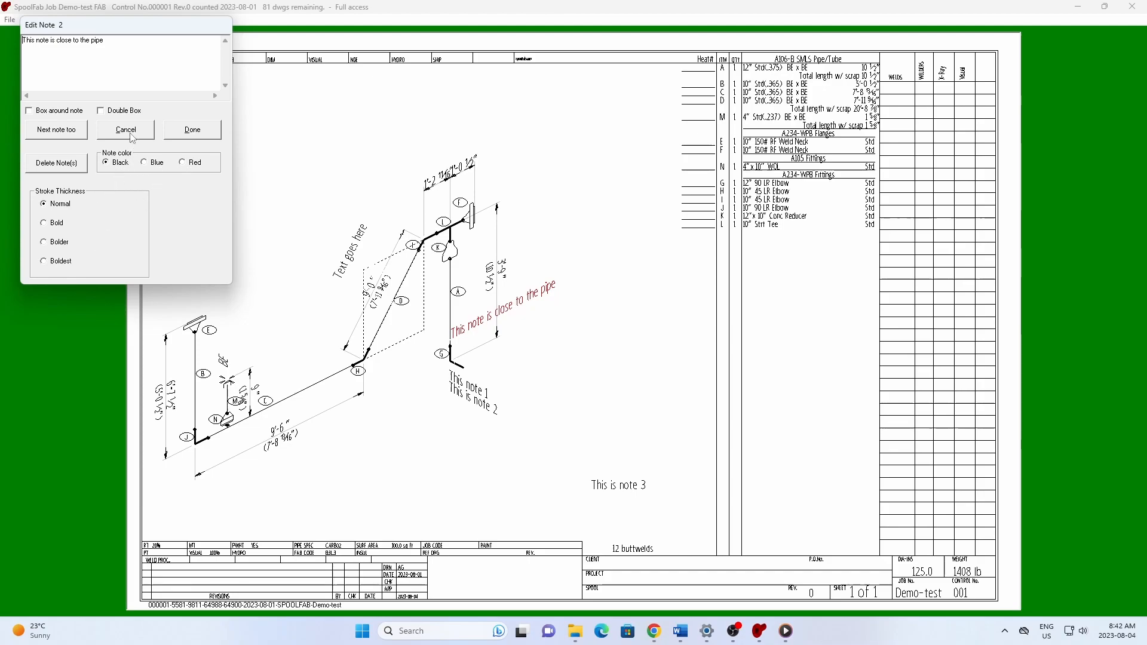
pyautogui.click(124, 129)
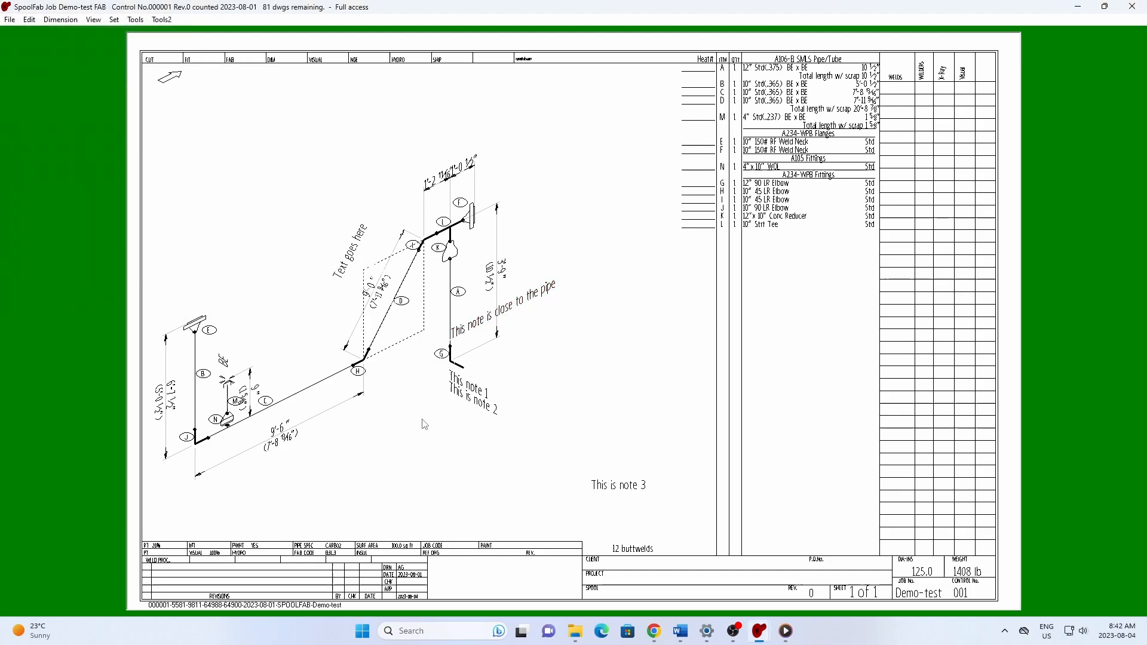
pyautogui.moveTo(446, 386)
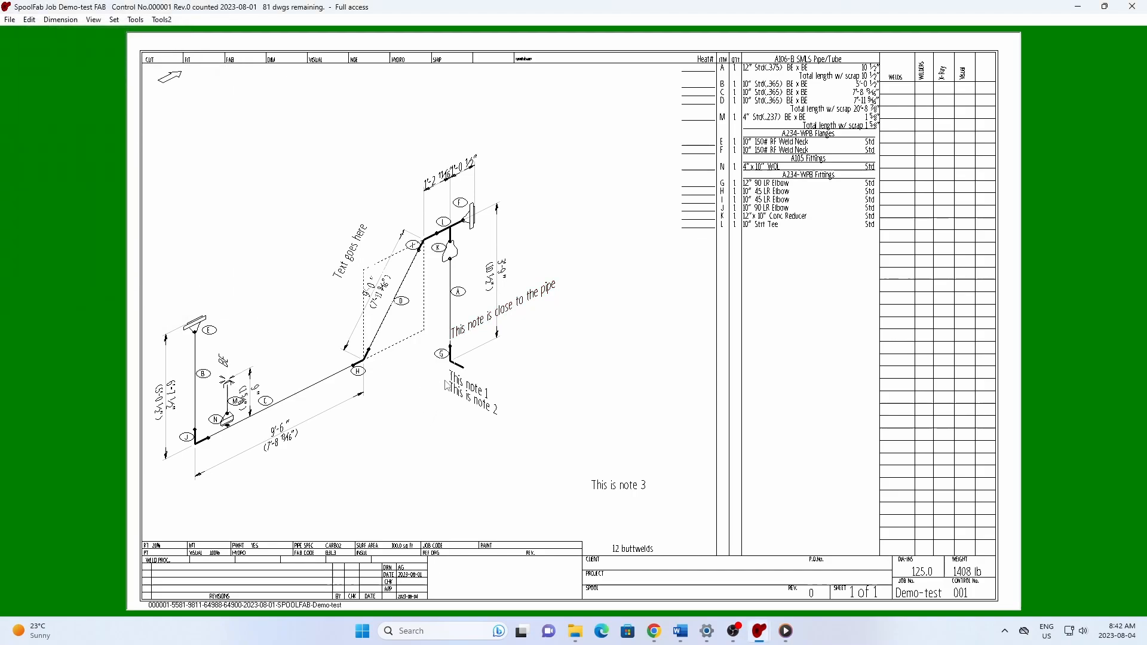
# Merge 'This note 1' with notes 2 and 3 into one three-line block via Next note too.
pyautogui.doubleClick(469, 390)
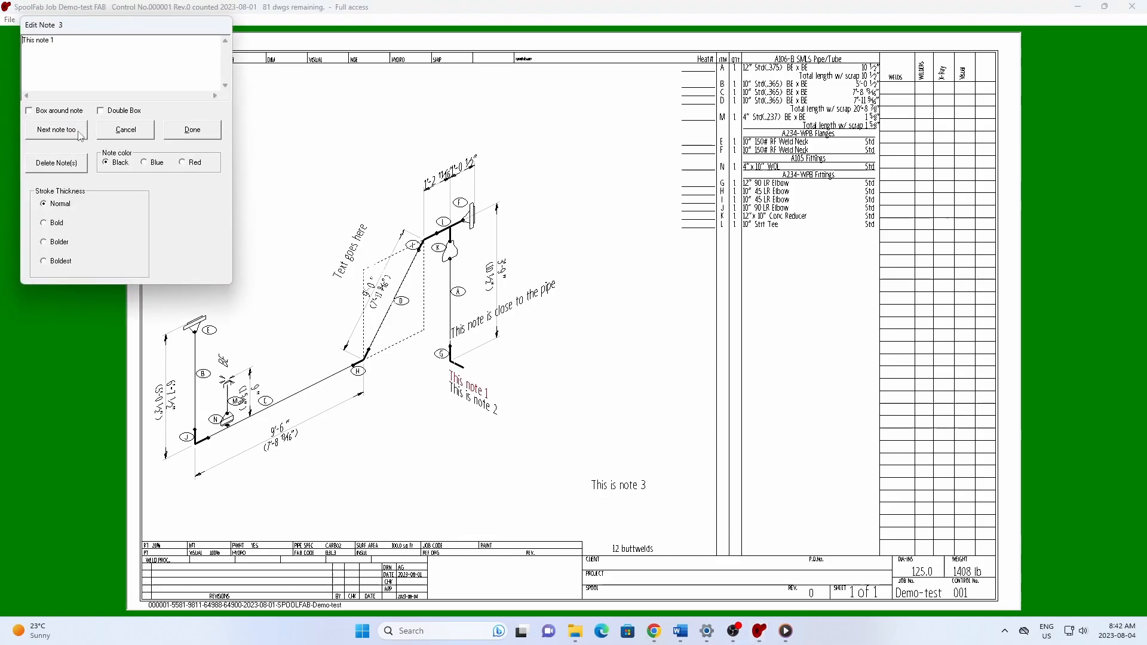
pyautogui.click(56, 129)
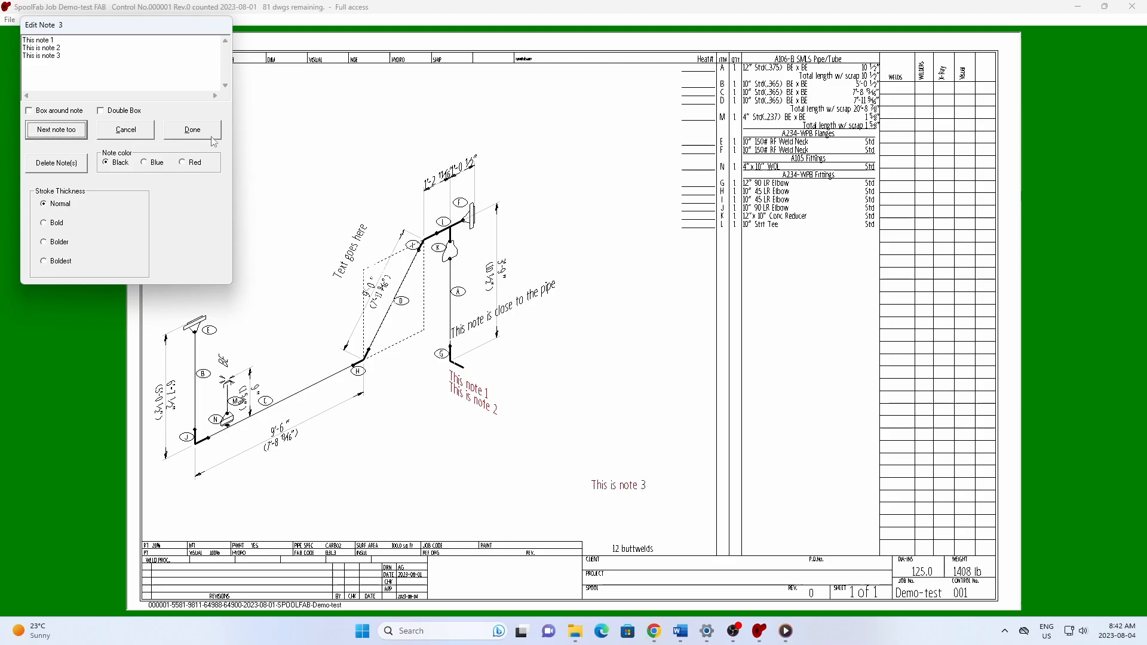
pyautogui.click(191, 129)
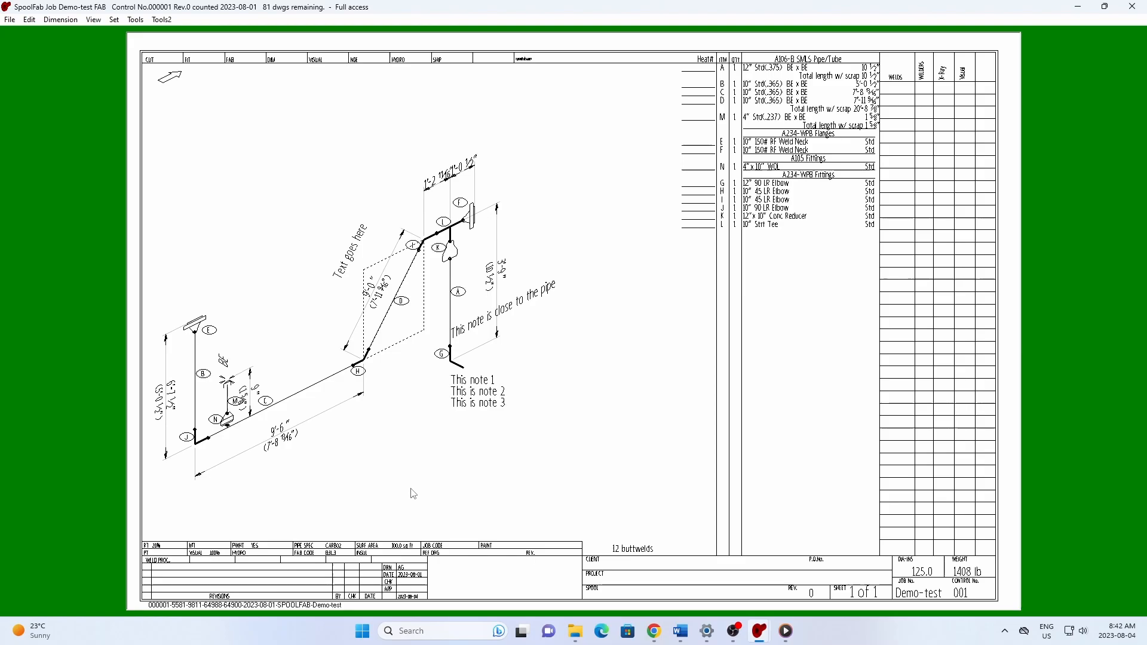
pyautogui.rightClick(412, 494)
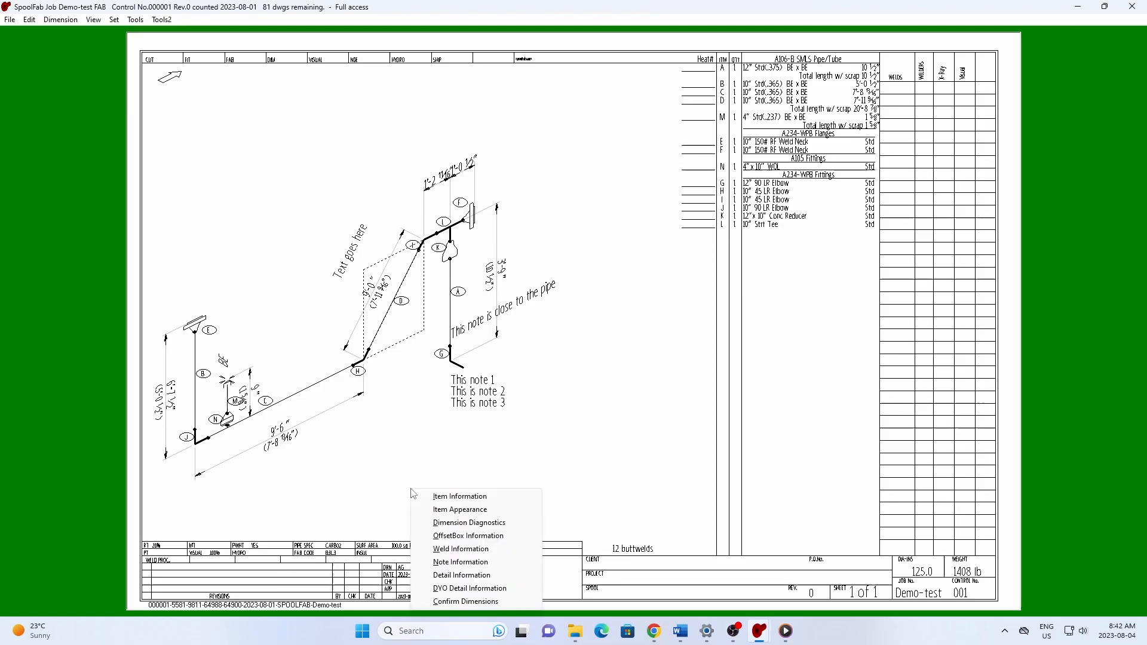
pyautogui.moveTo(459, 562)
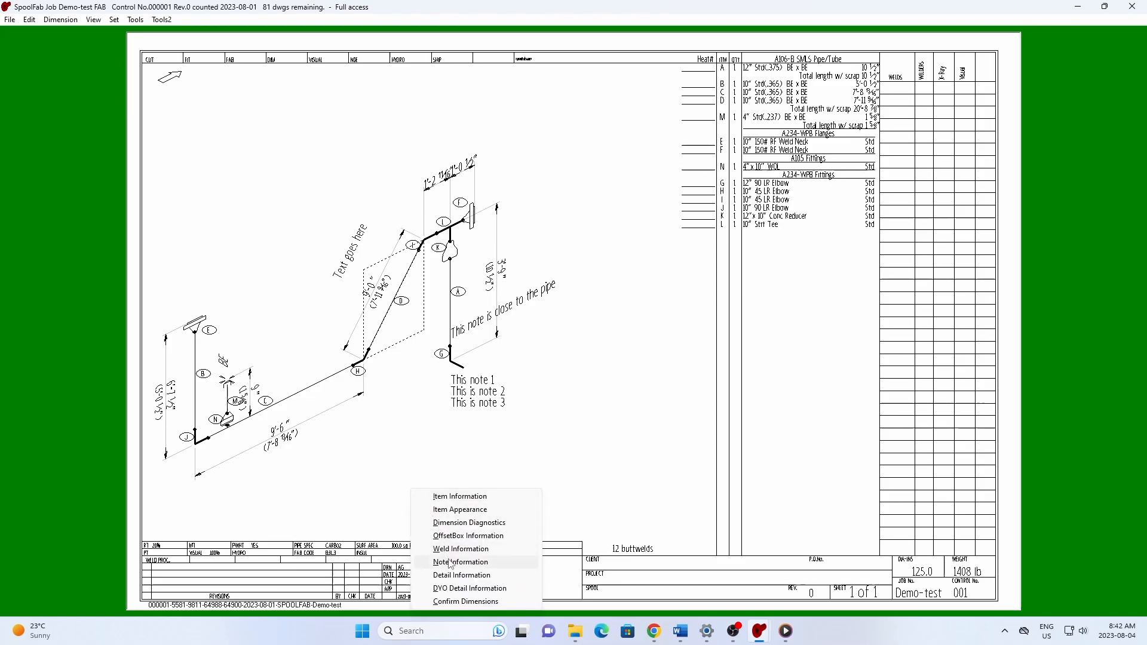
pyautogui.click(459, 562)
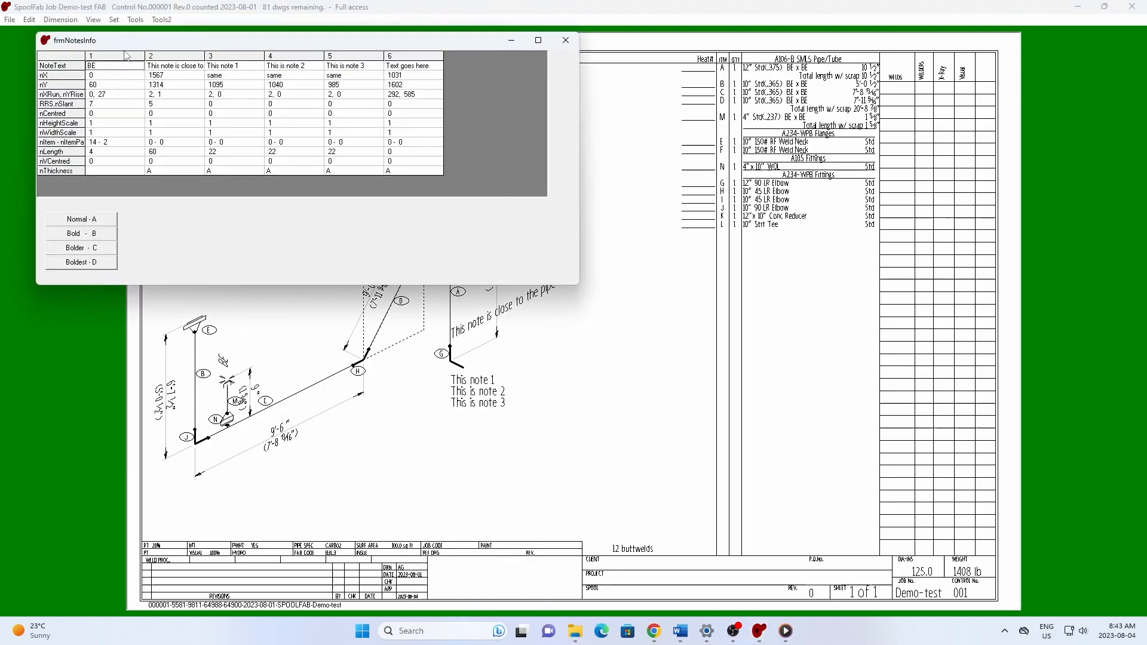
pyautogui.moveTo(556, 67)
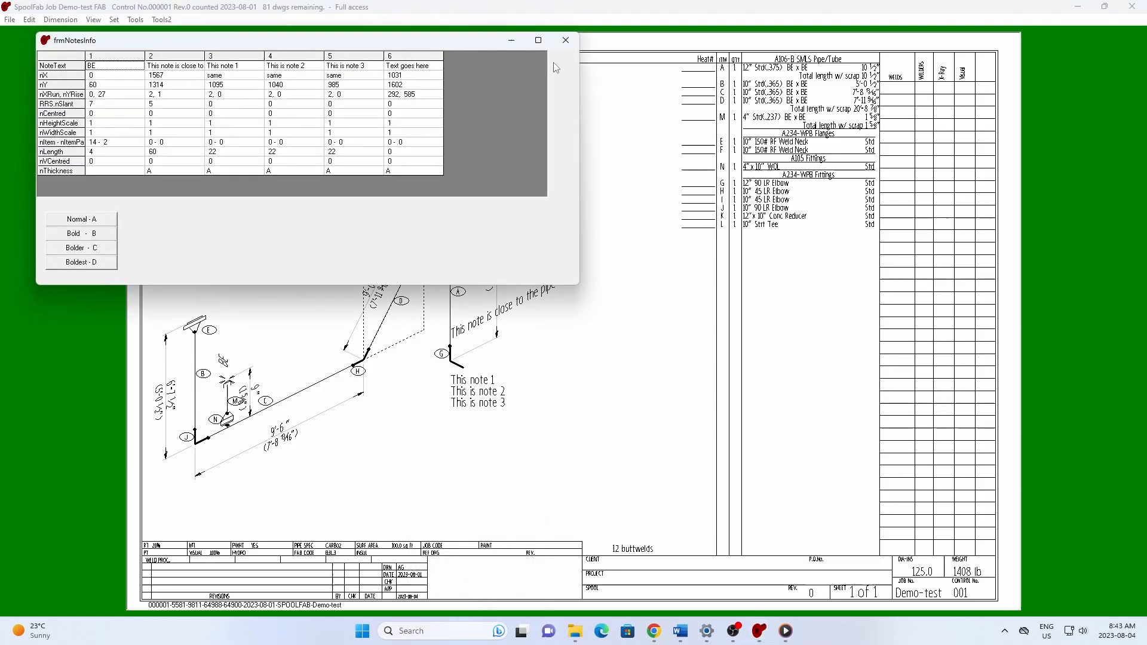
pyautogui.click(565, 40)
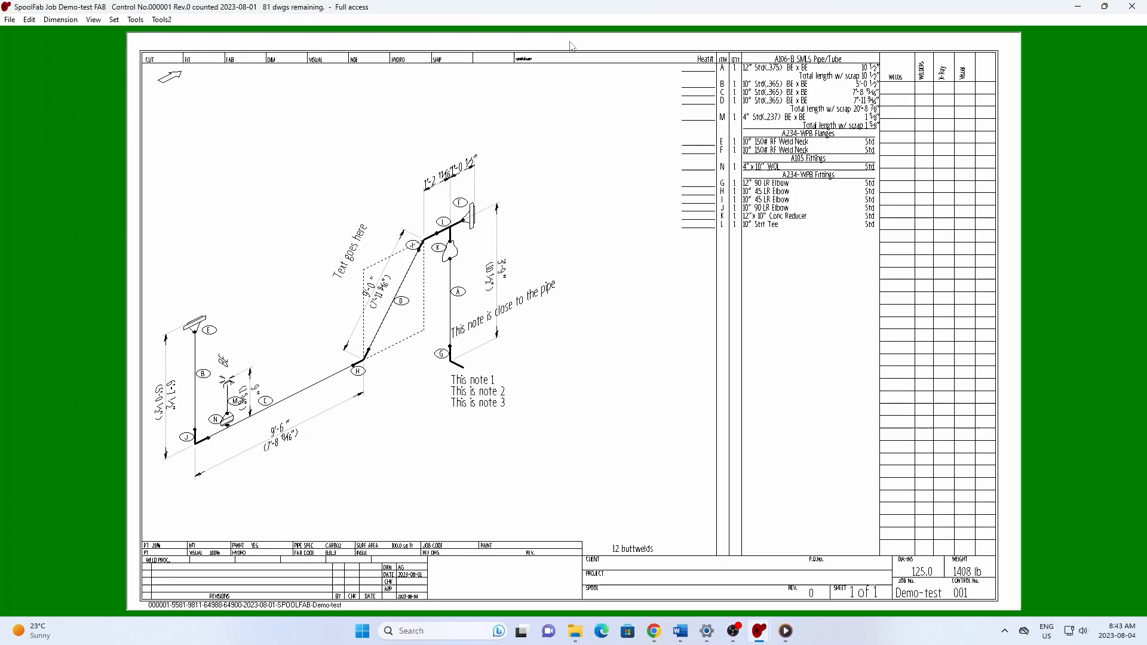